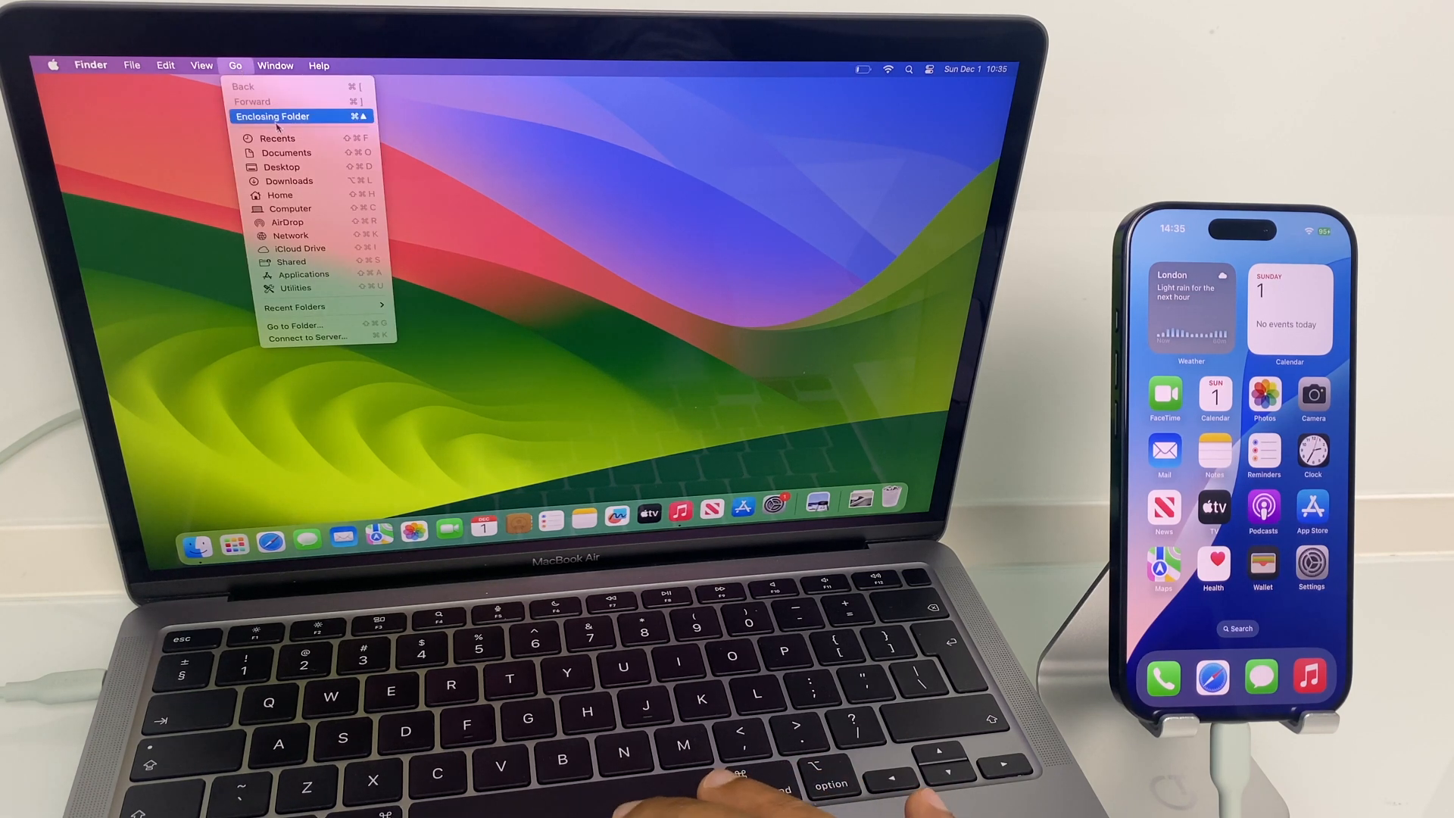
{"action": "mouse_move", "coordinate": [290, 208]}
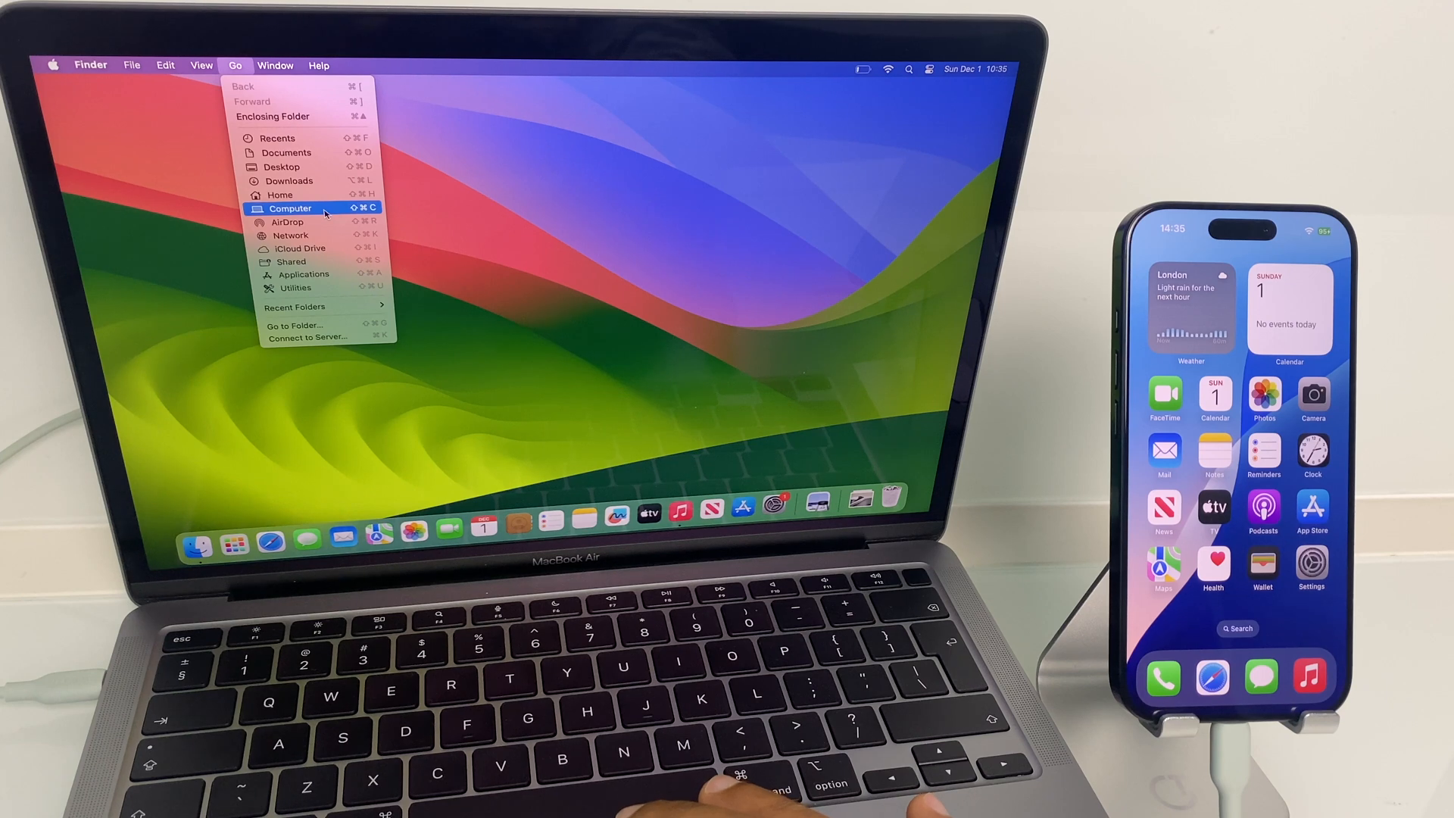
- Show the Computer view and select the connected iPhone from the sidebar
{"action": "left_click", "coordinate": [290, 207]}
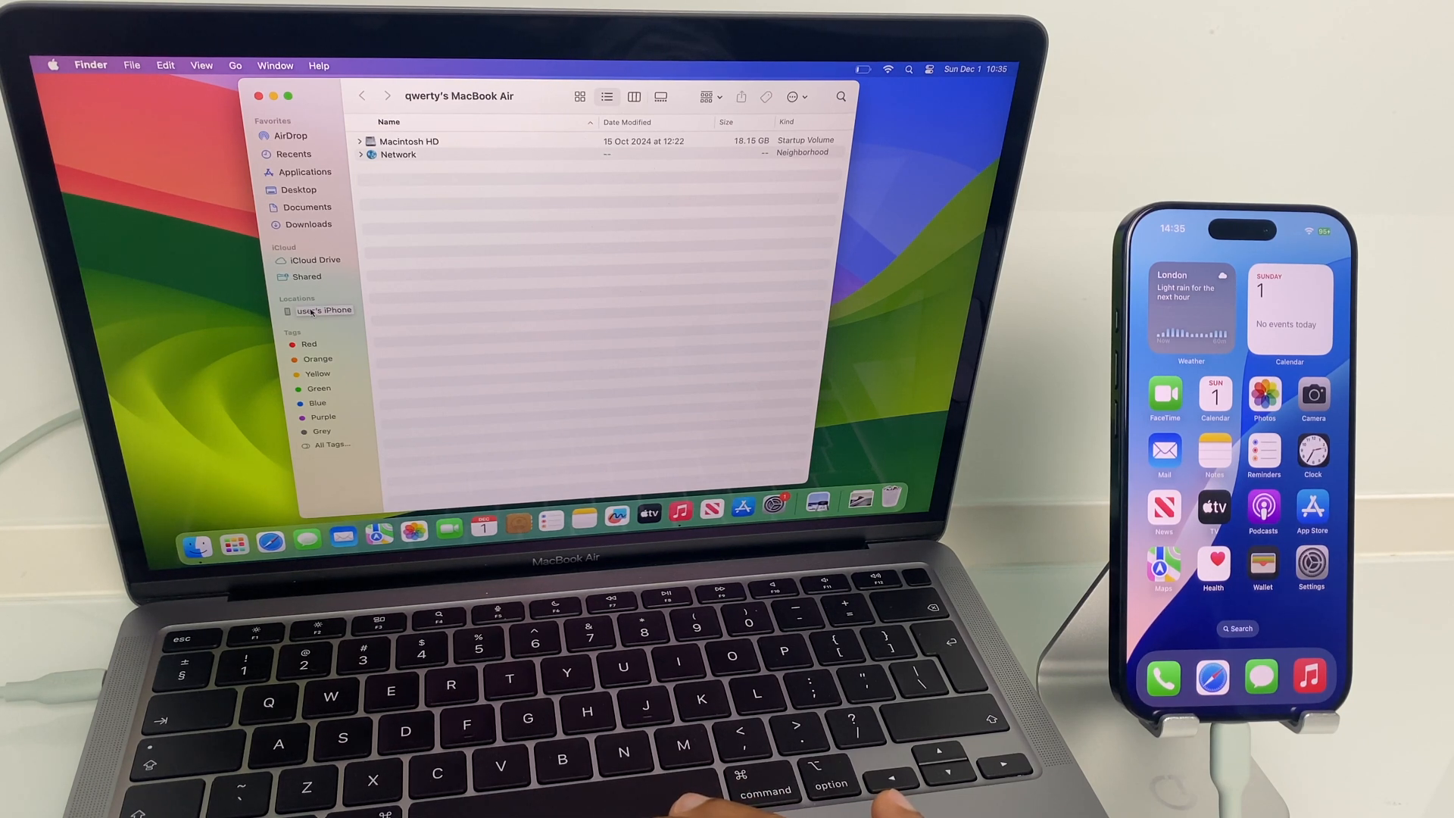
{"action": "left_click", "coordinate": [324, 309]}
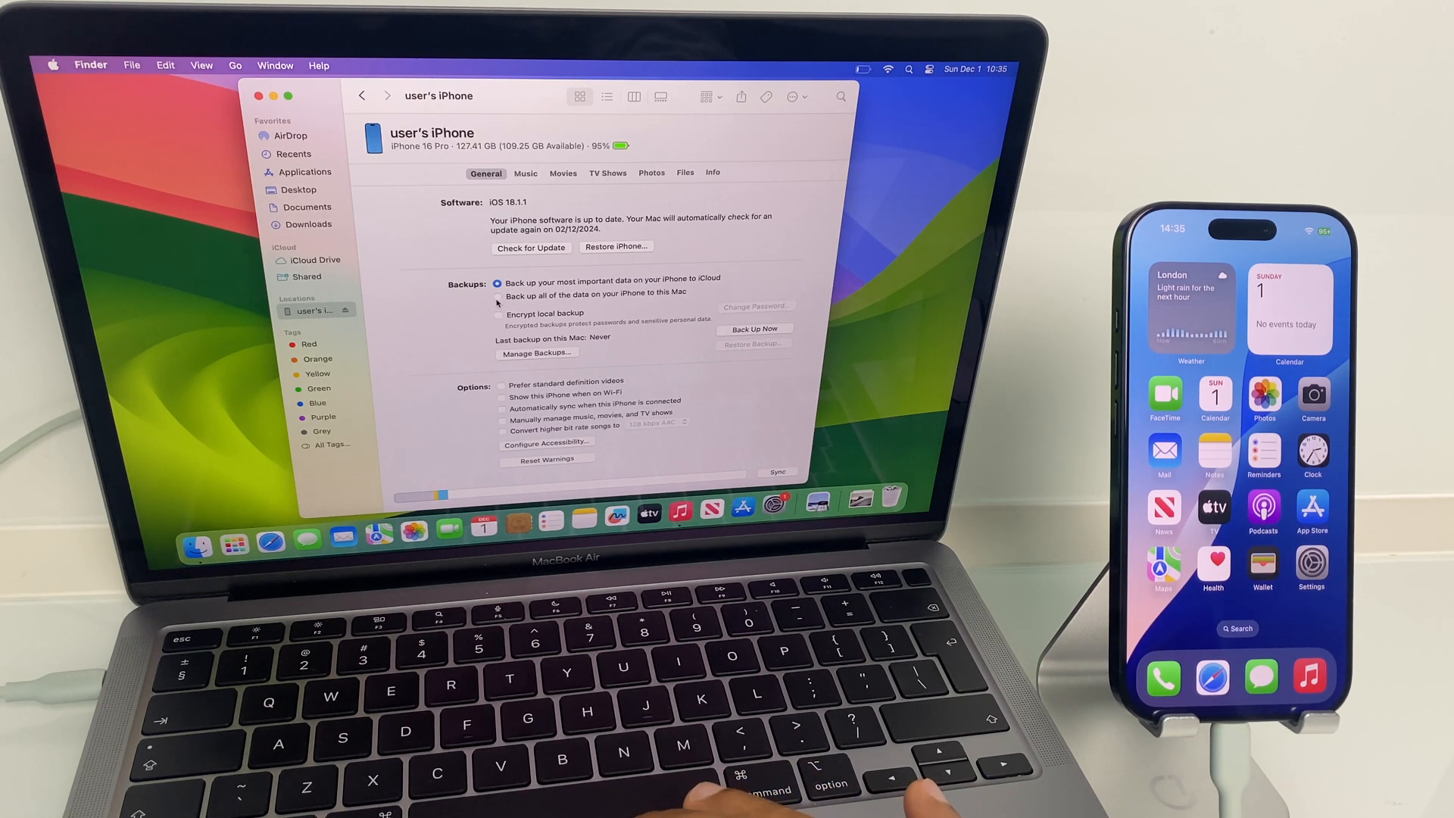
- Choose backing up all iPhone data to this Mac with an encrypted, password-protected local backup
{"action": "left_click", "coordinate": [498, 294]}
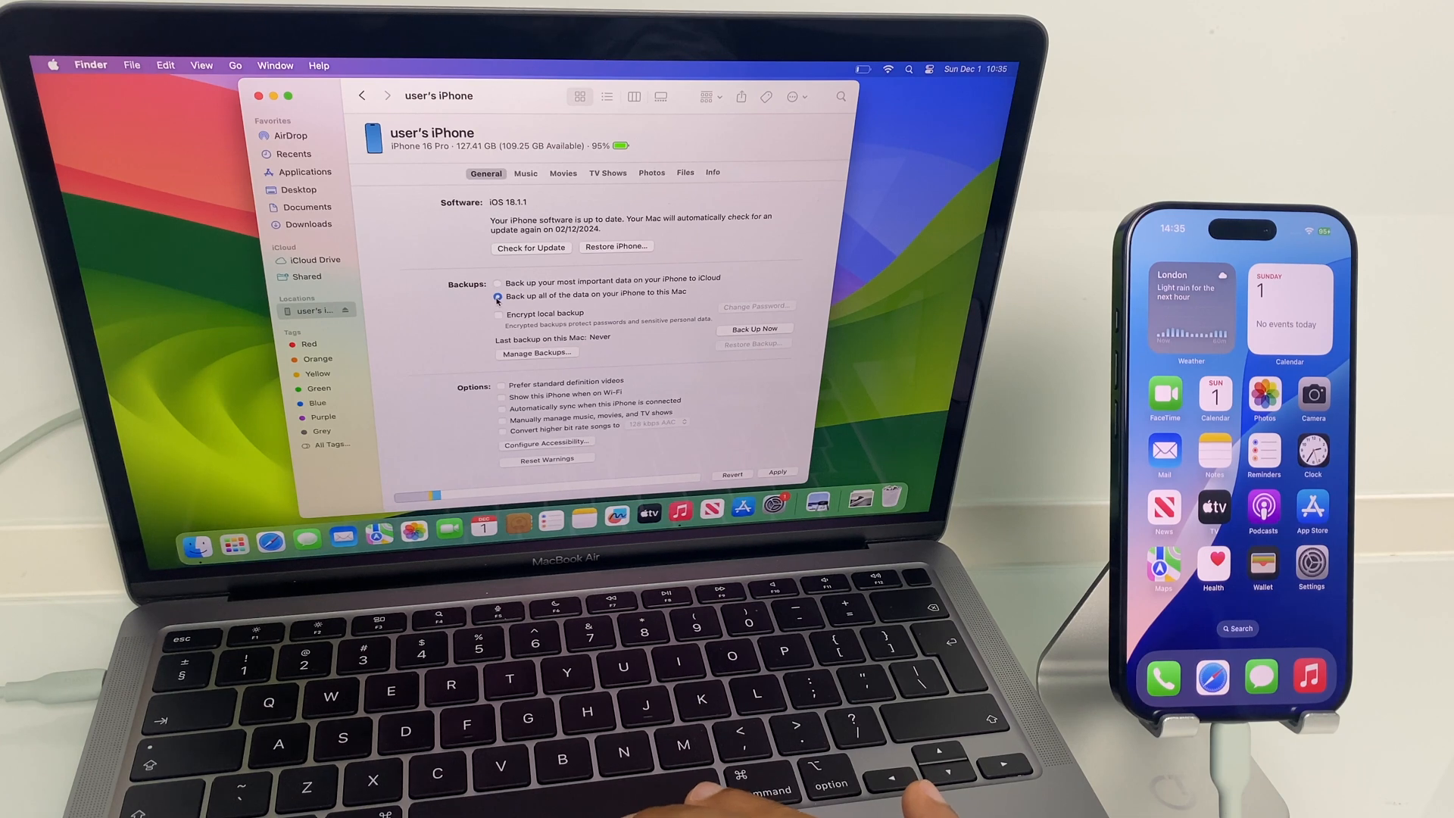
{"action": "left_click", "coordinate": [498, 294]}
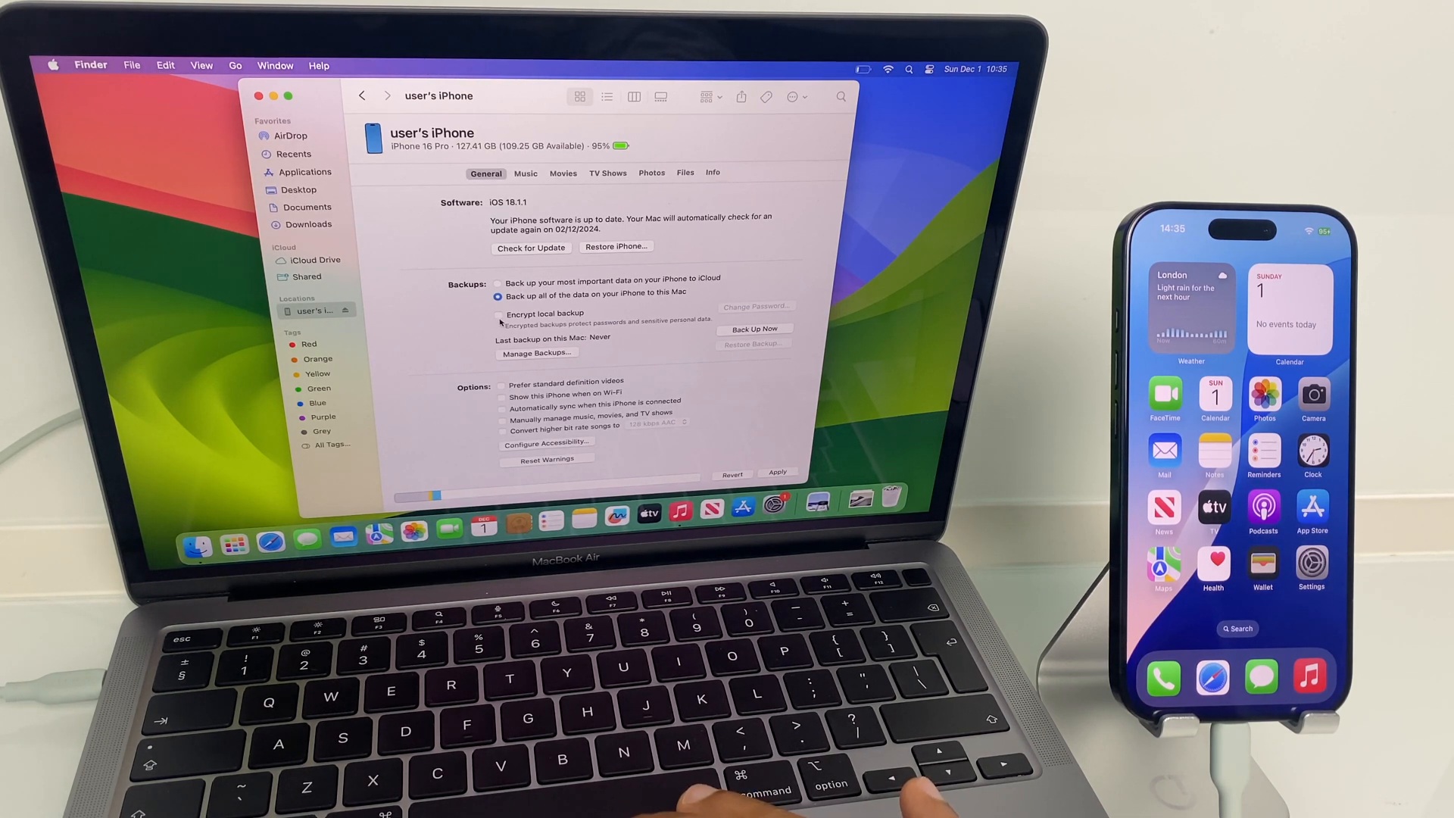
{"action": "left_click", "coordinate": [498, 314]}
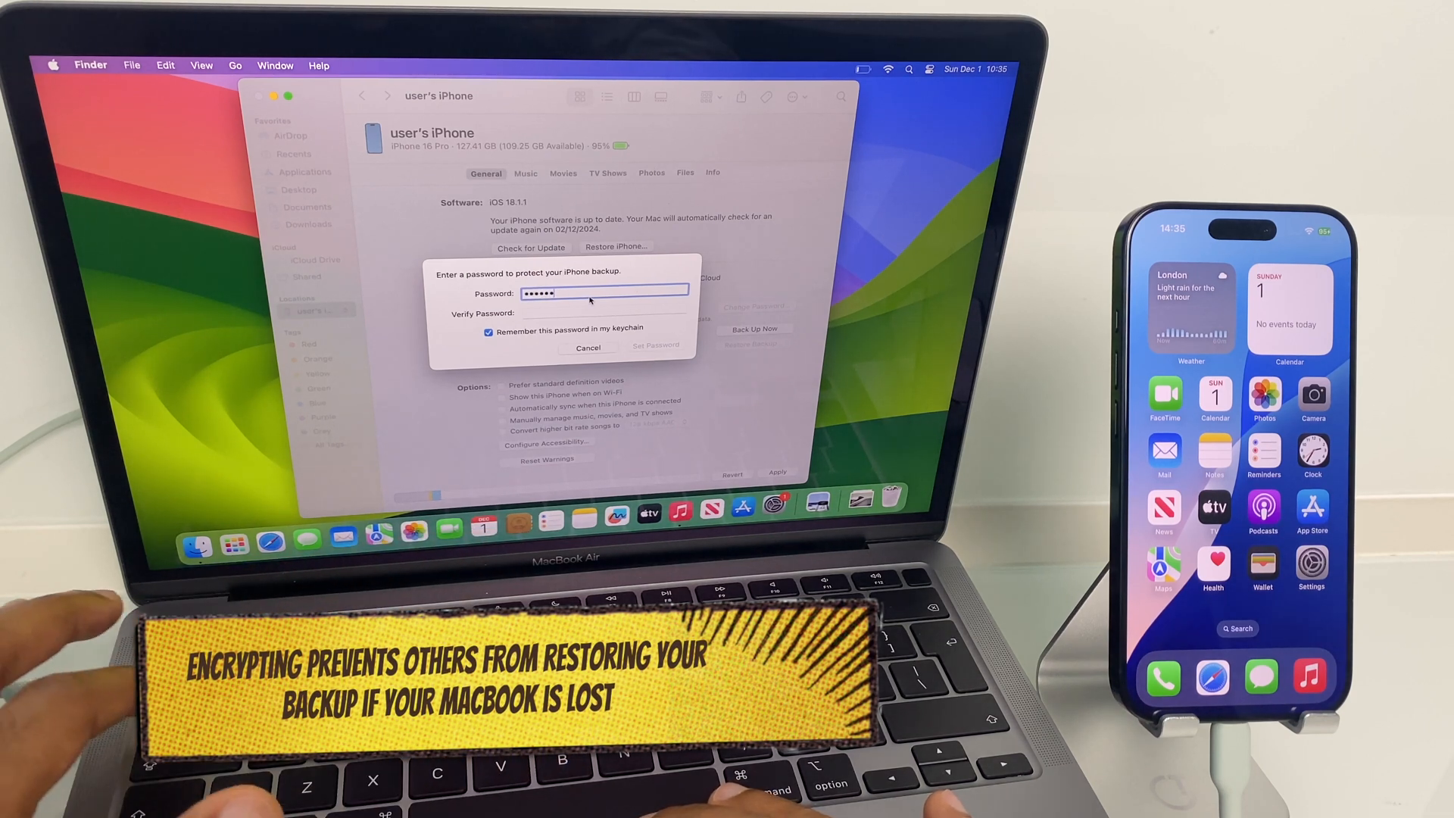
{"action": "type", "text": "••••••"}
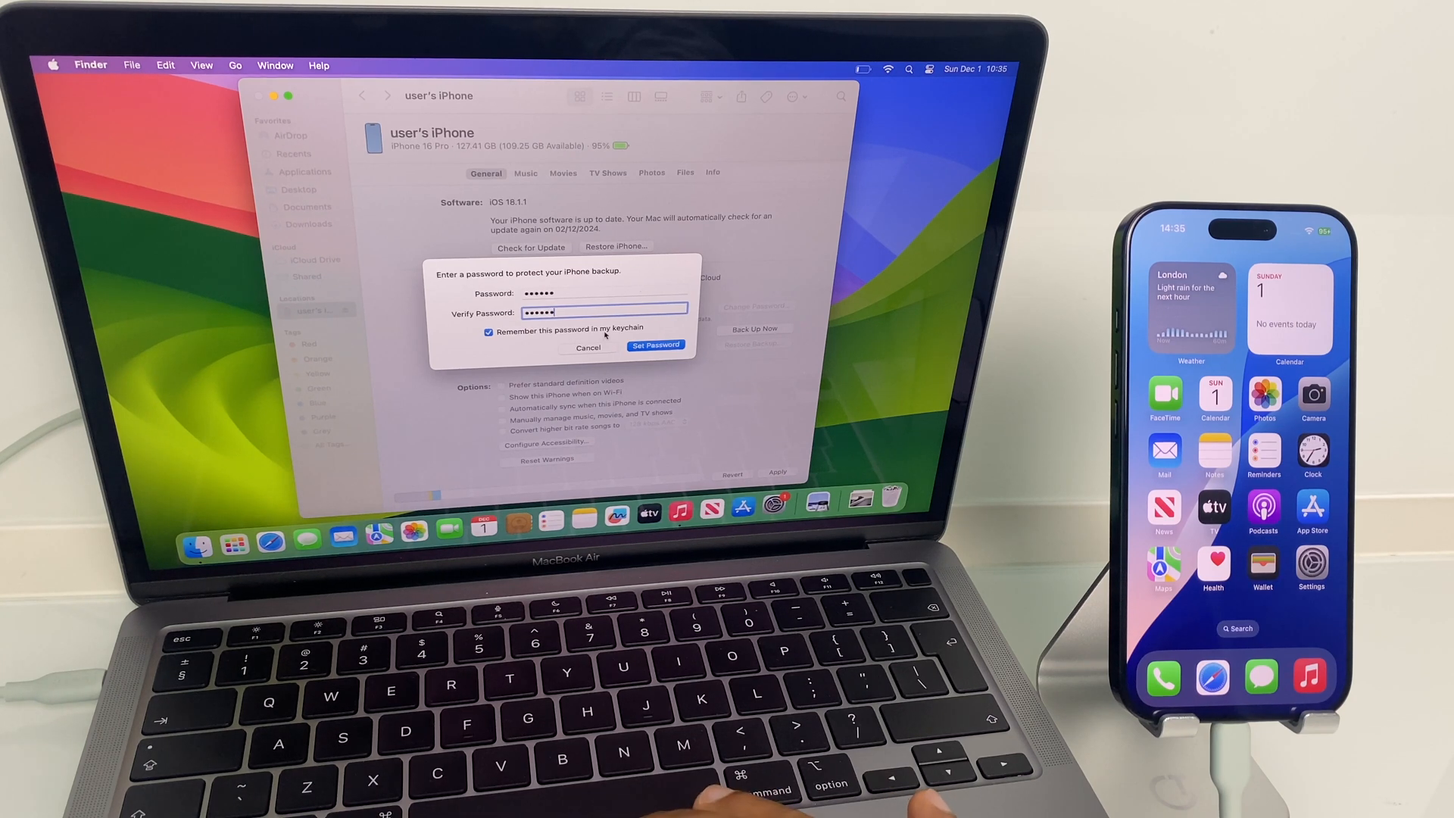
{"action": "left_click", "coordinate": [655, 345]}
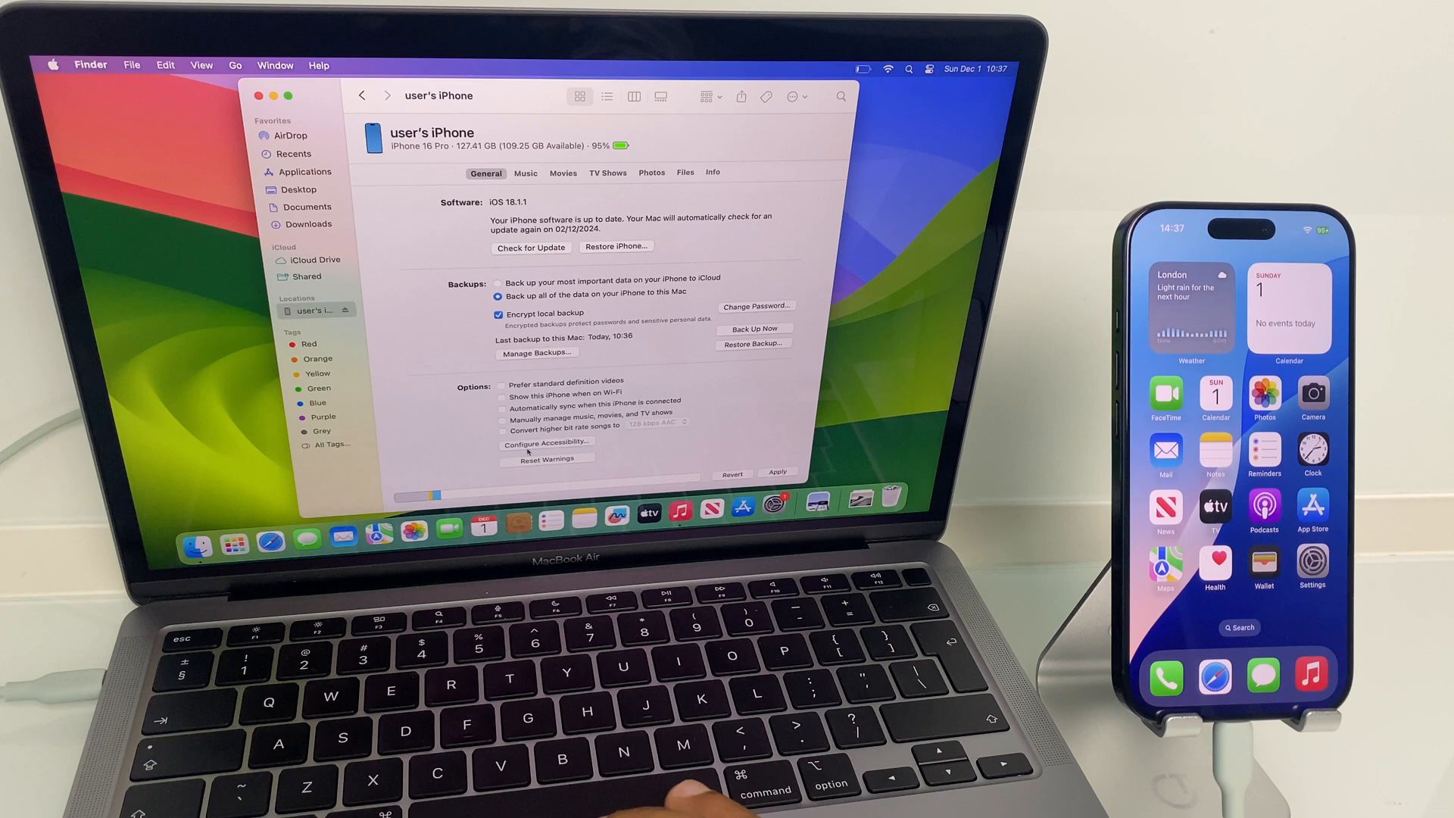
- Review today's iPhone backup under Manage Backups, then begin Restore Backup
{"action": "left_click", "coordinate": [536, 353]}
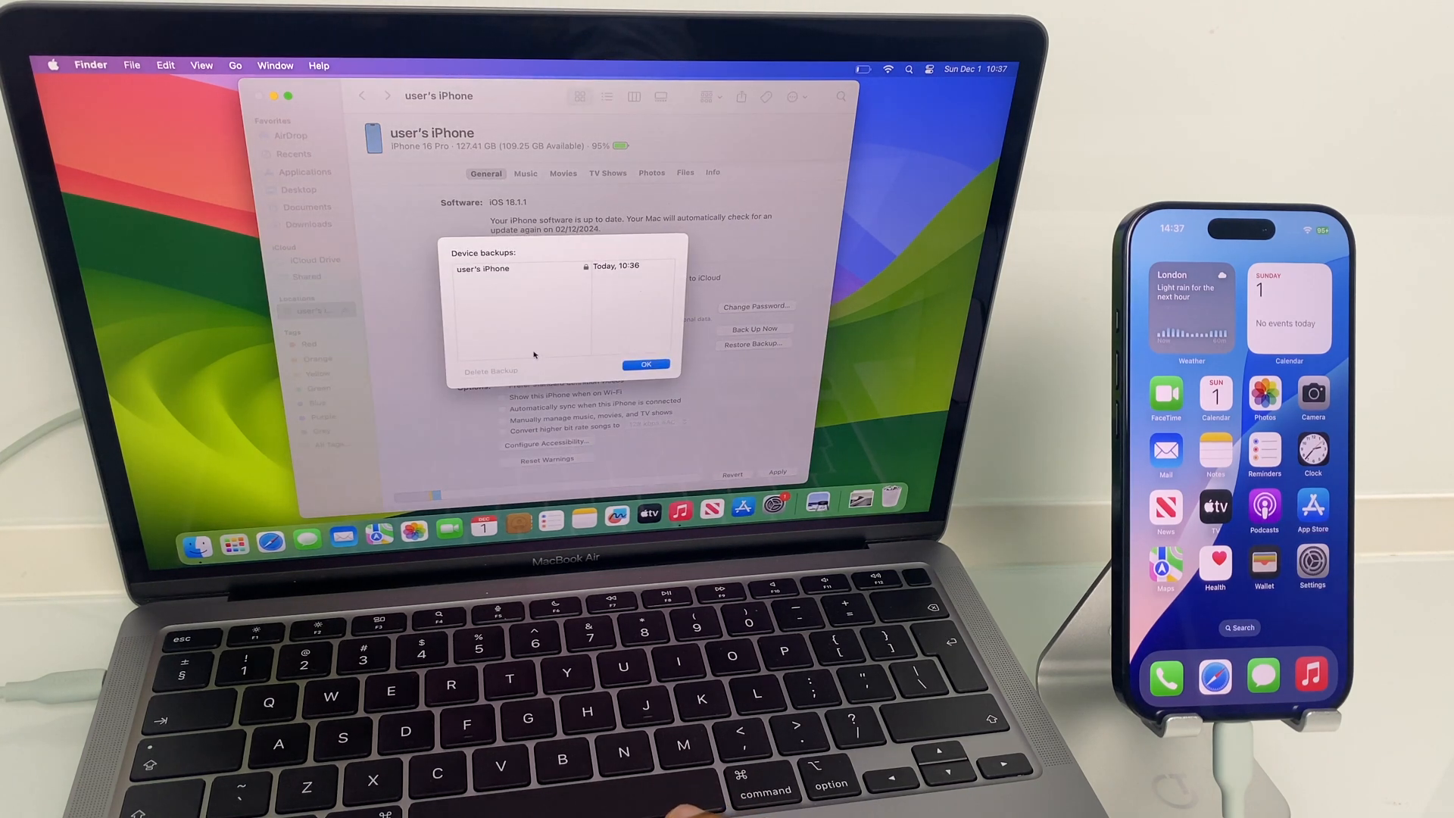
{"action": "left_click", "coordinate": [519, 267]}
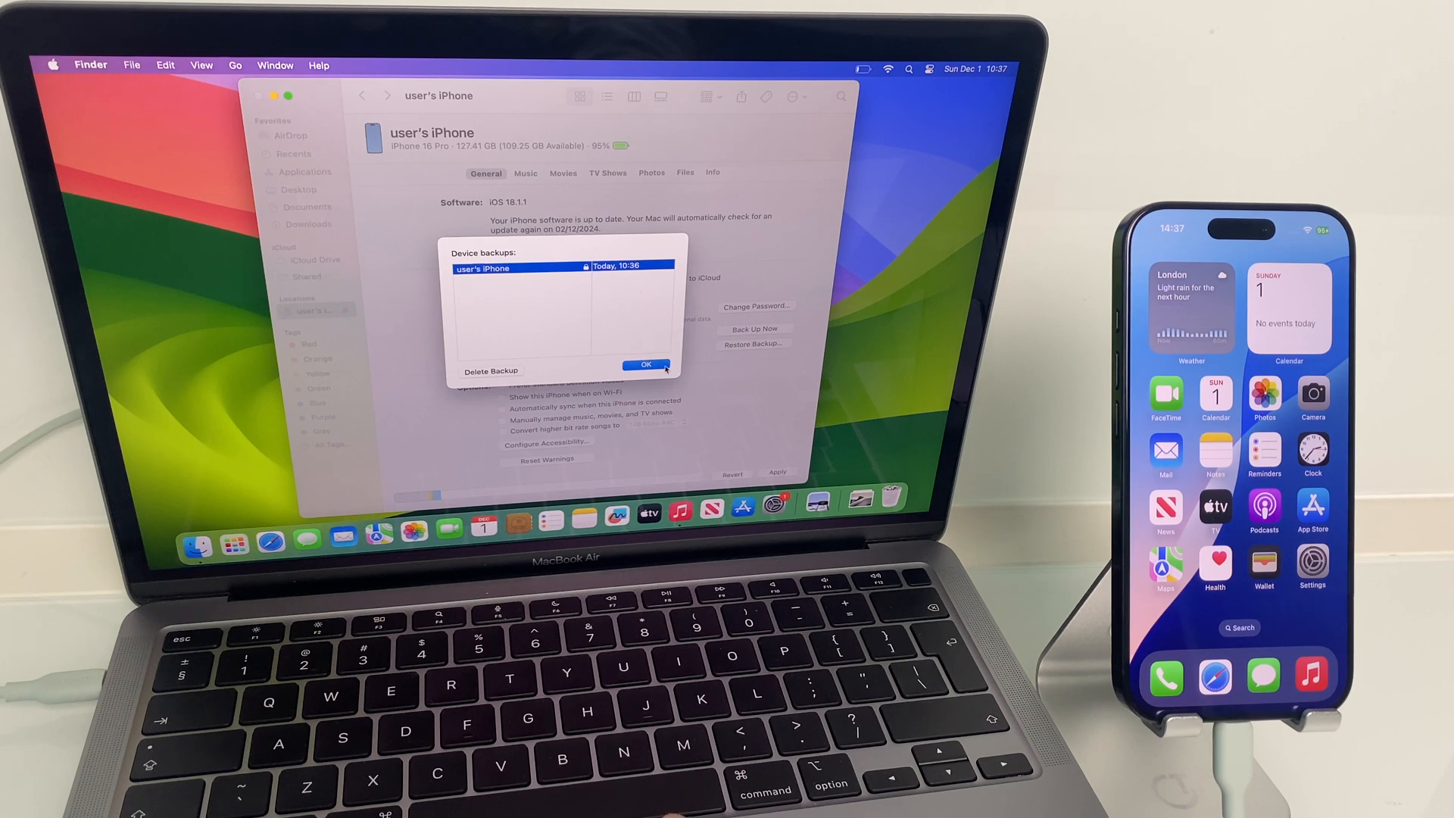
{"action": "left_click", "coordinate": [647, 363]}
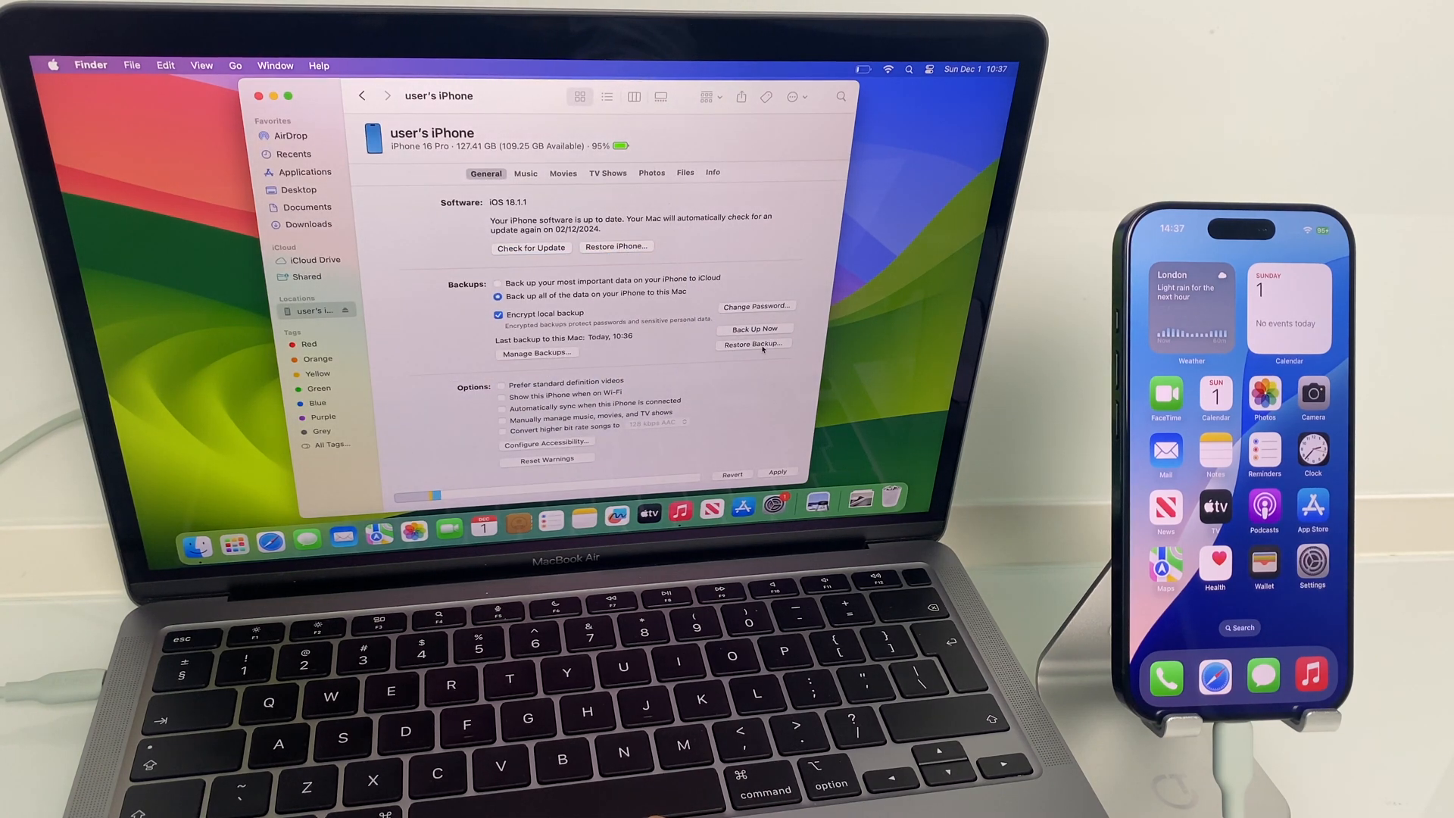
{"action": "left_click", "coordinate": [753, 343]}
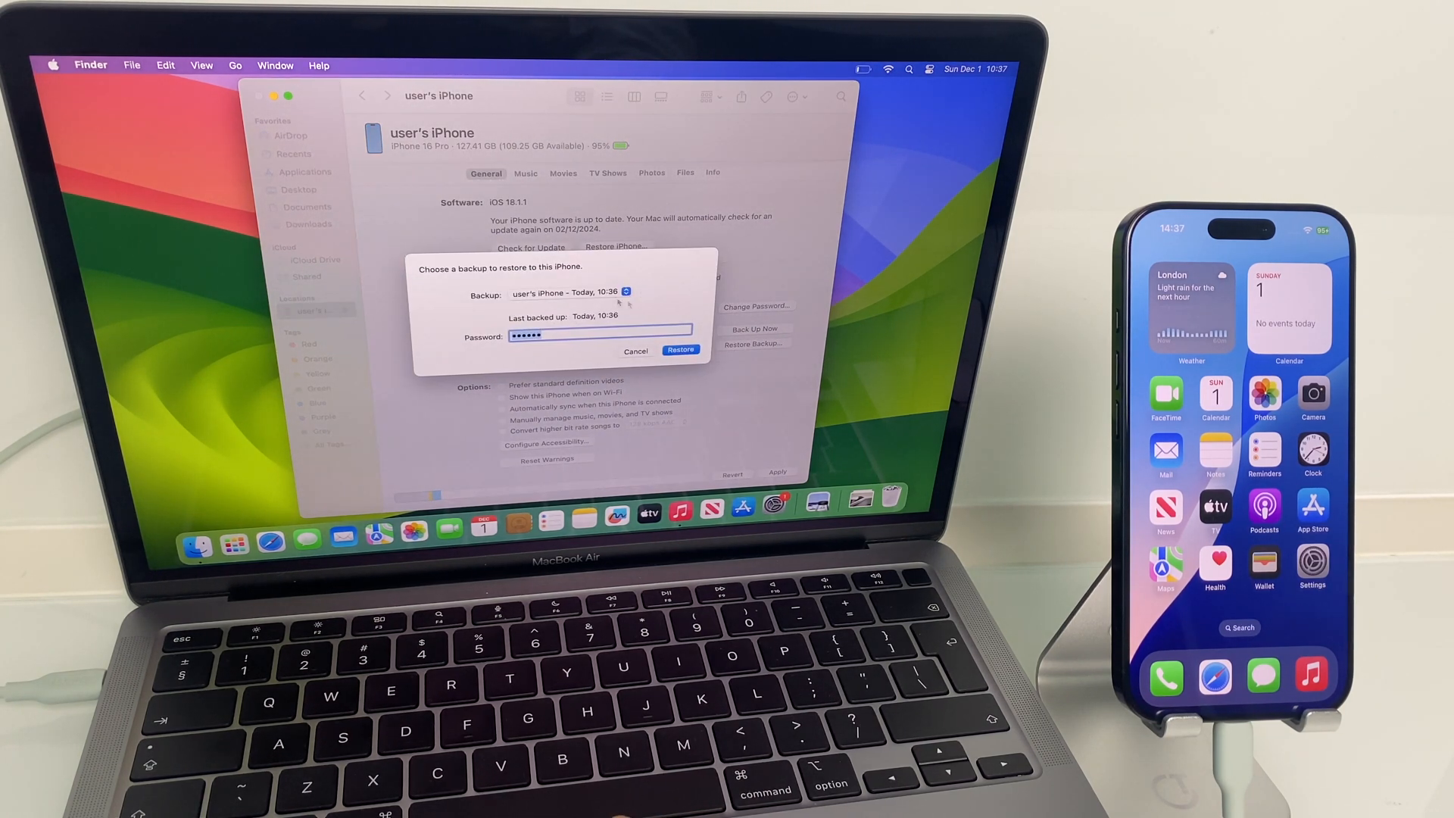